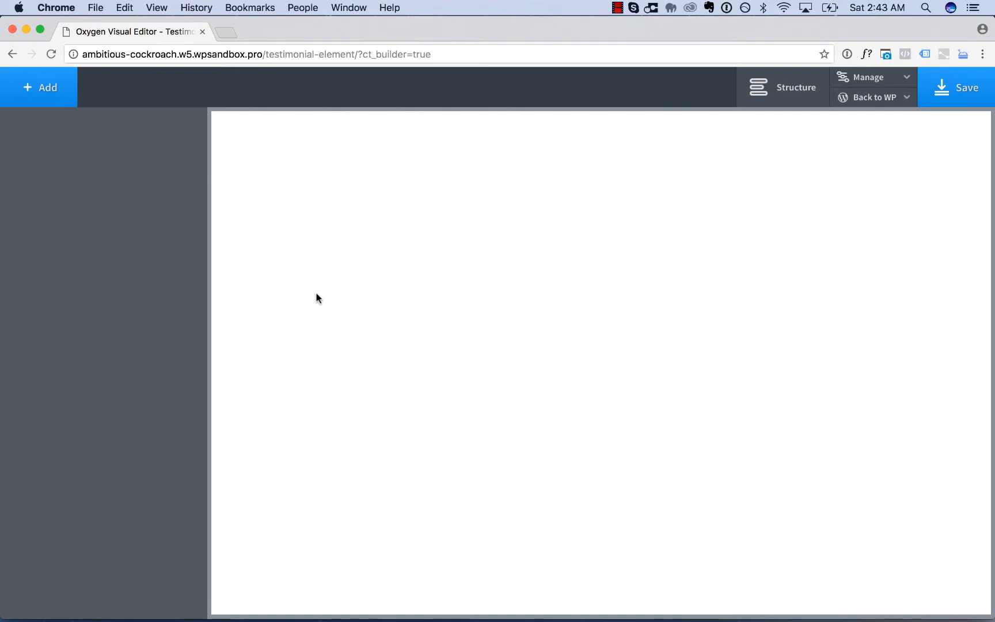
- Add a Basics Section, then insert a WordPress Login Form element into it
{"action": "left_click", "coordinate": [39, 87]}
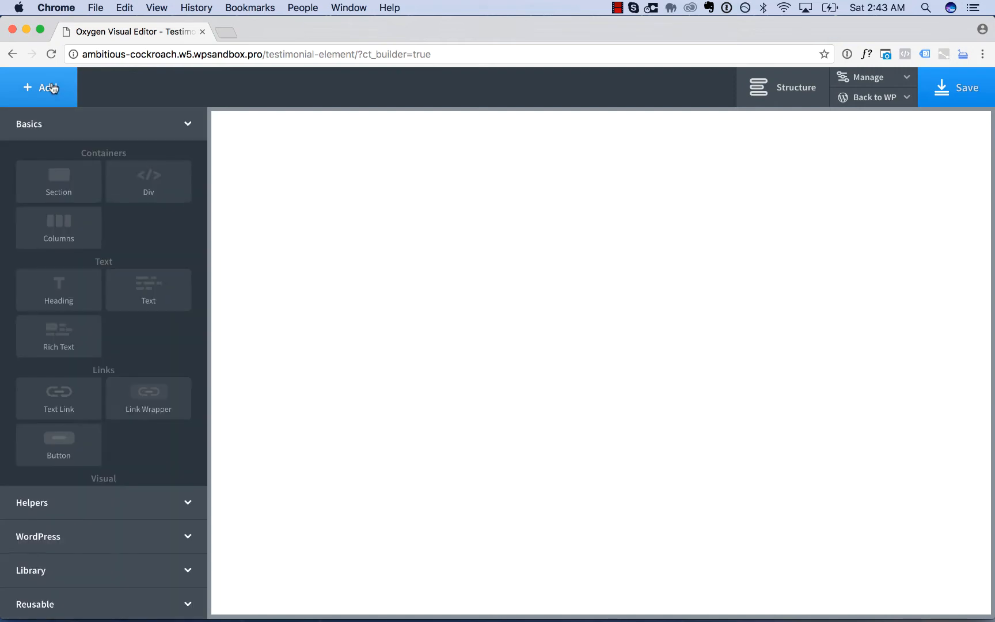
{"action": "left_click", "coordinate": [58, 182]}
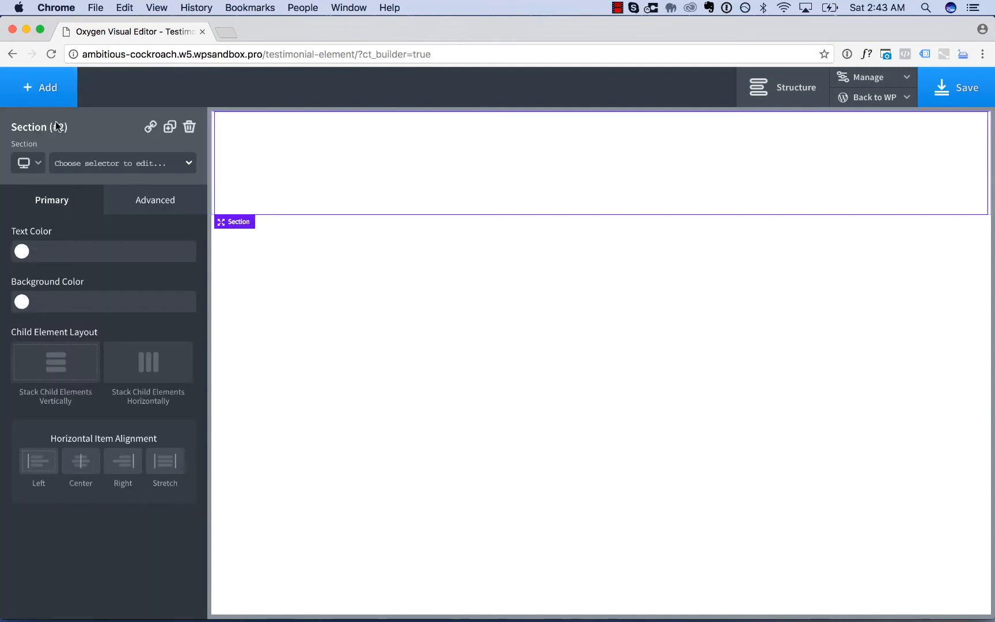
{"action": "left_click", "coordinate": [41, 87]}
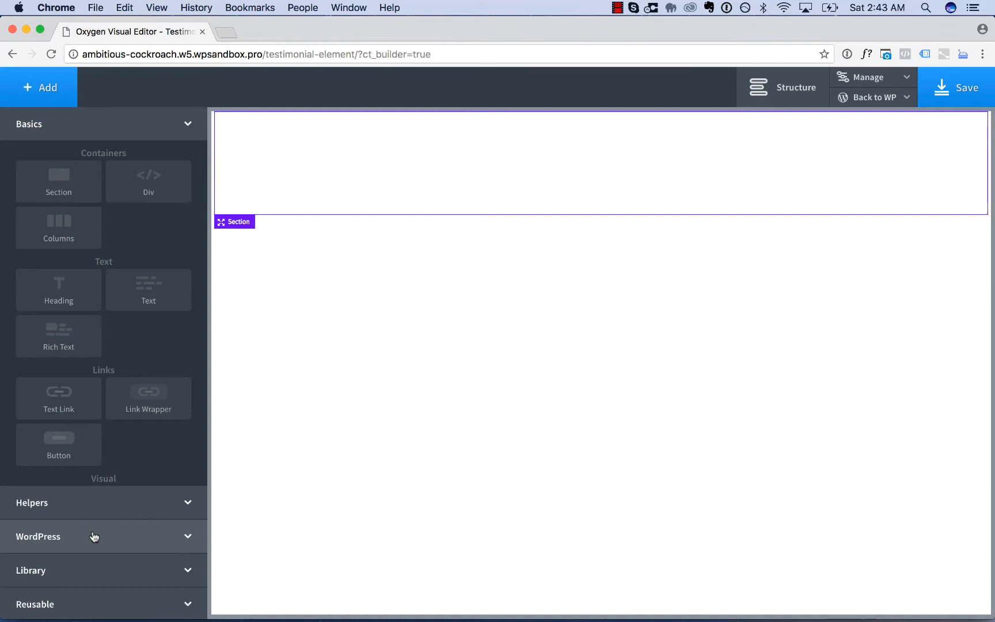
{"action": "left_click", "coordinate": [38, 536]}
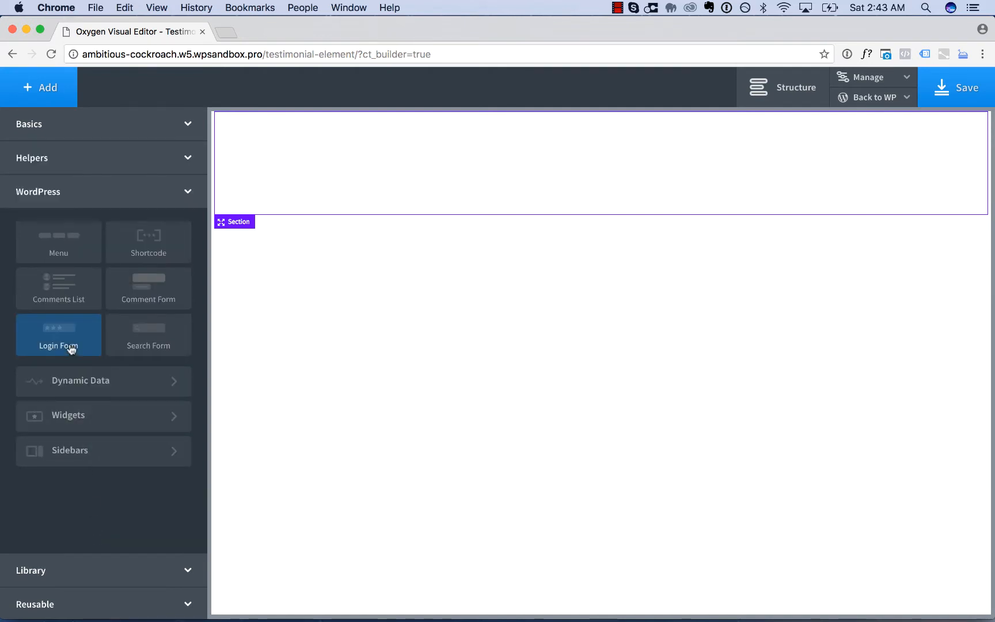
{"action": "left_click", "coordinate": [57, 335]}
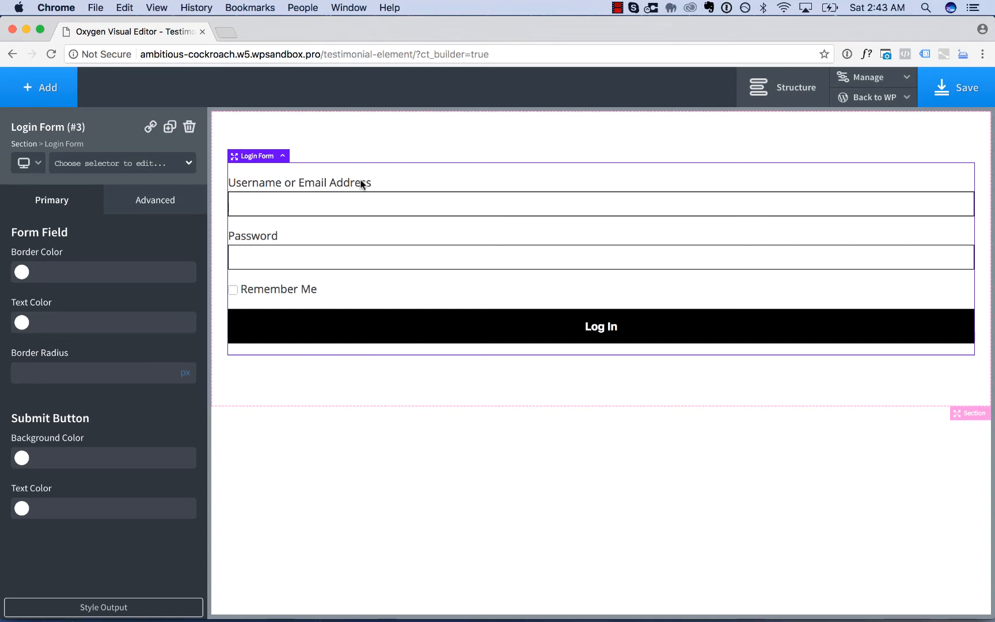
{"action": "mouse_move", "coordinate": [313, 324]}
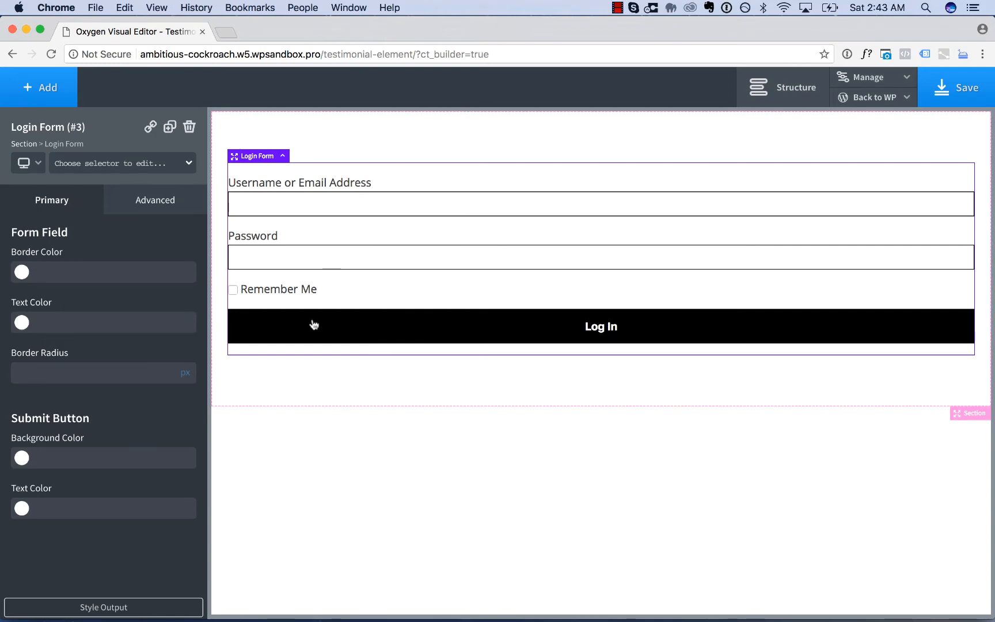
- Set the form fields' border color #c1c1c1, text color #000000 and border radius 3px
{"action": "left_click", "coordinate": [21, 272]}
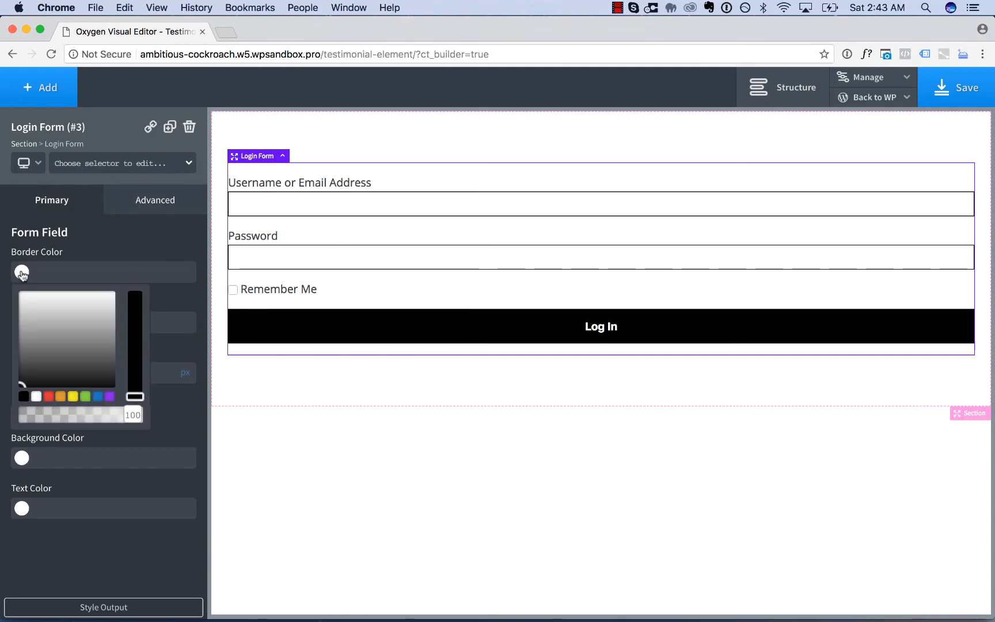
{"action": "left_click", "coordinate": [50, 312]}
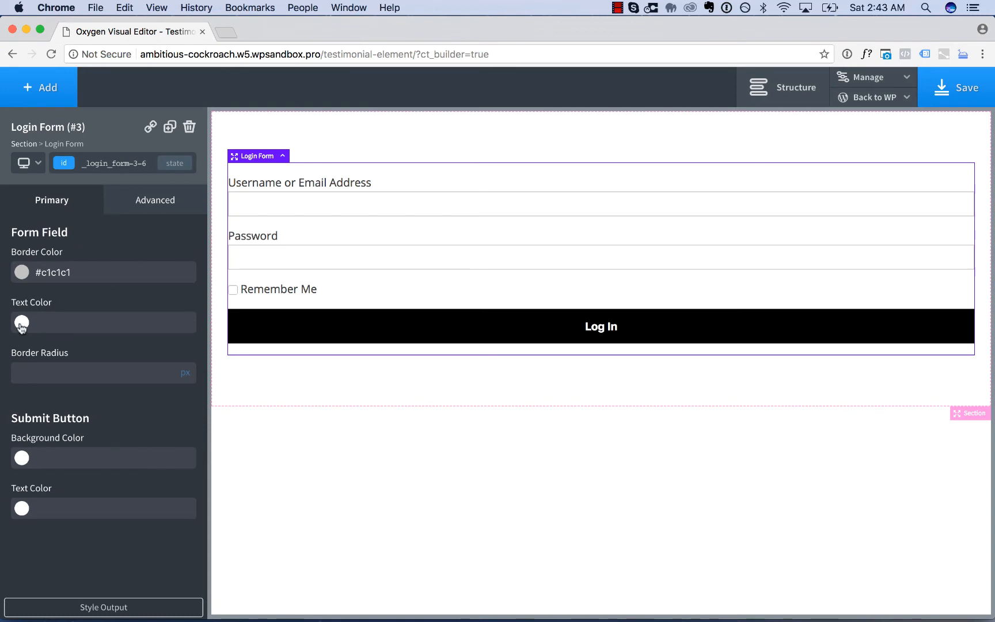
{"action": "type", "text": "fdsdfsd"}
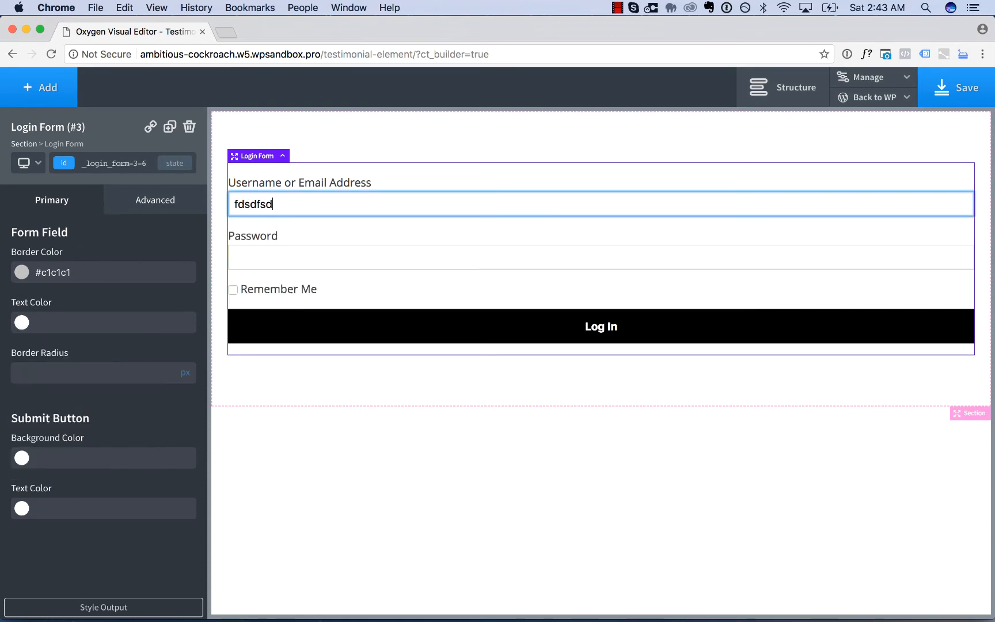
{"action": "type", "text": "fsdf"}
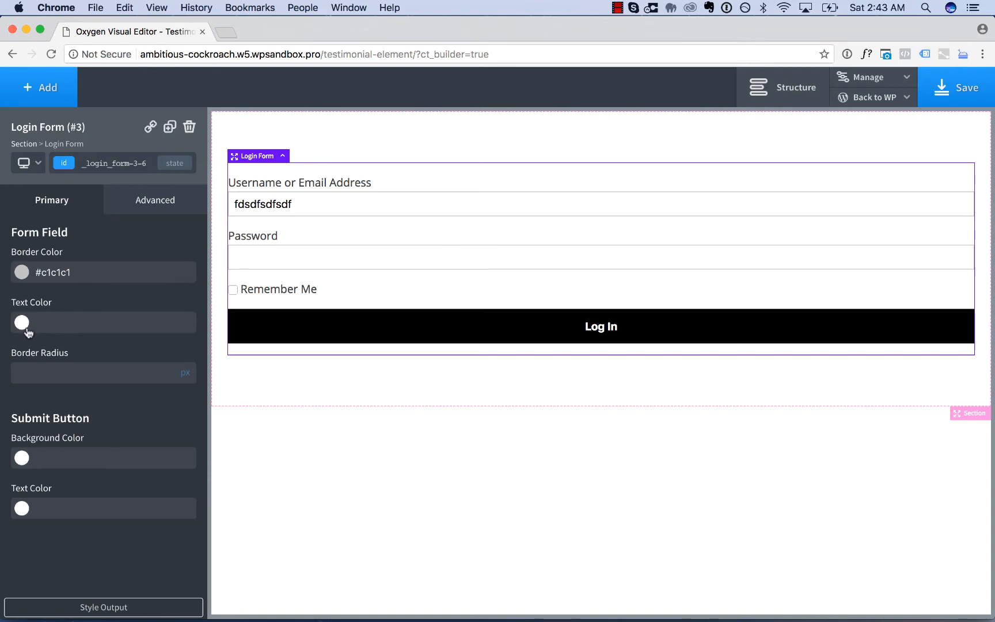
{"action": "left_click", "coordinate": [21, 322]}
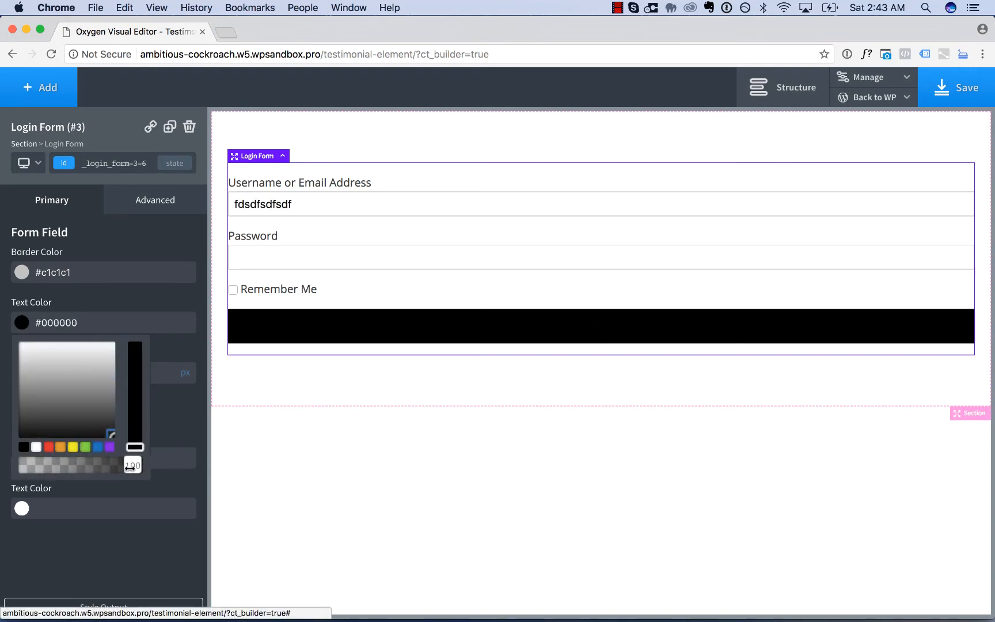
{"action": "left_click", "coordinate": [102, 373]}
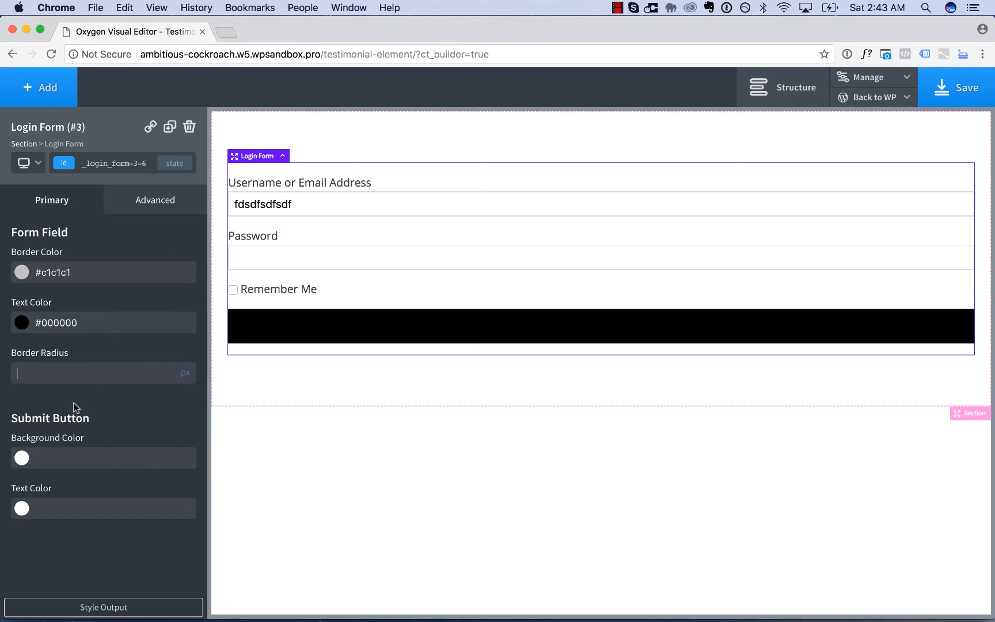
{"action": "type", "text": "5"}
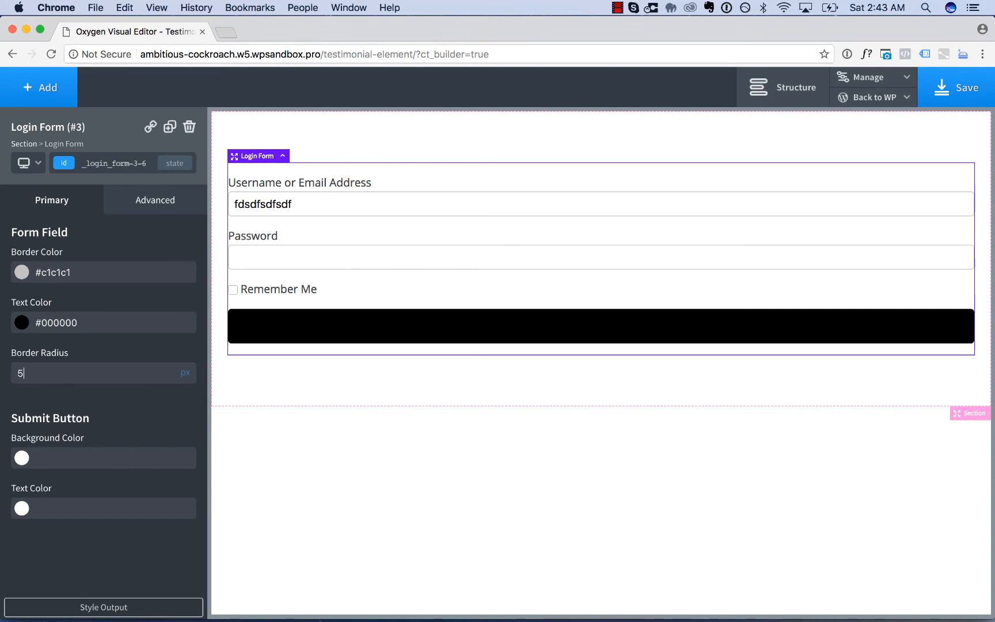
{"action": "type", "text": "3"}
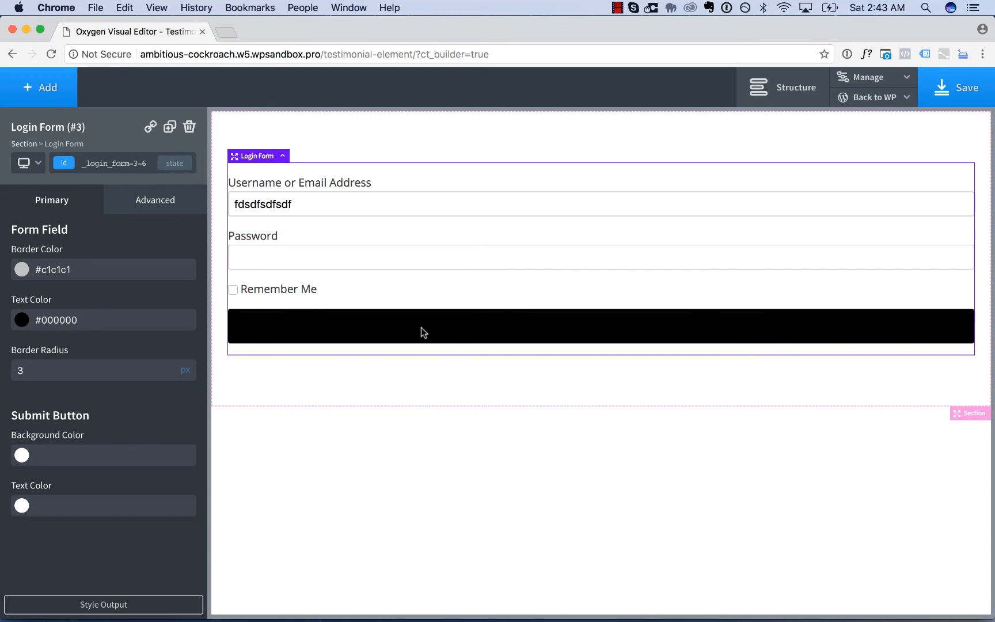
- Give the Submit Button text color #ffffff and background color #1e73be
{"action": "left_click", "coordinate": [22, 505]}
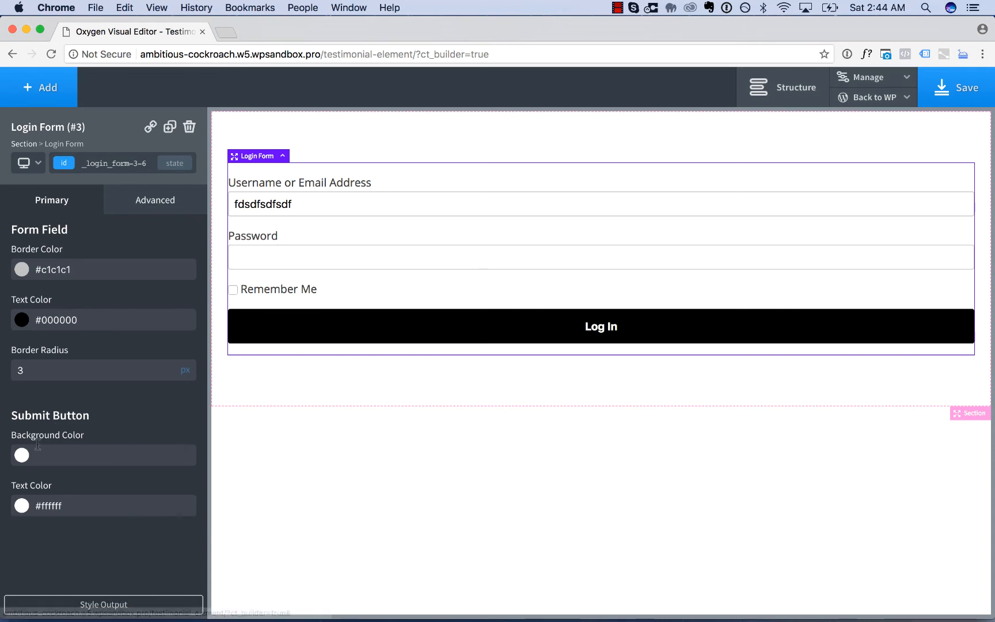
{"action": "left_click", "coordinate": [21, 455]}
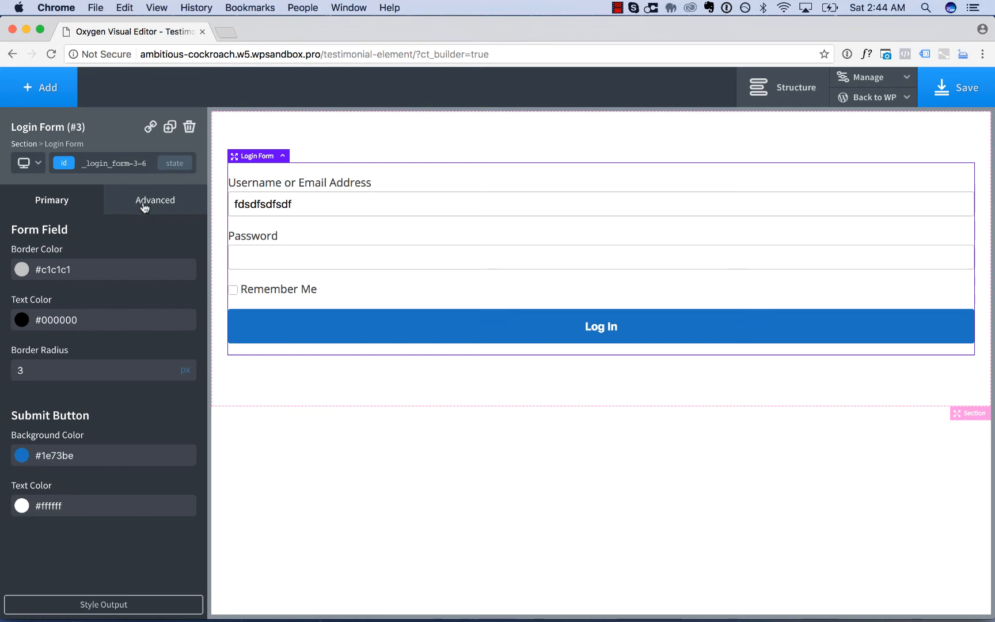
- Set a narrower form width and center the section's items horizontally
{"action": "left_click", "coordinate": [155, 200]}
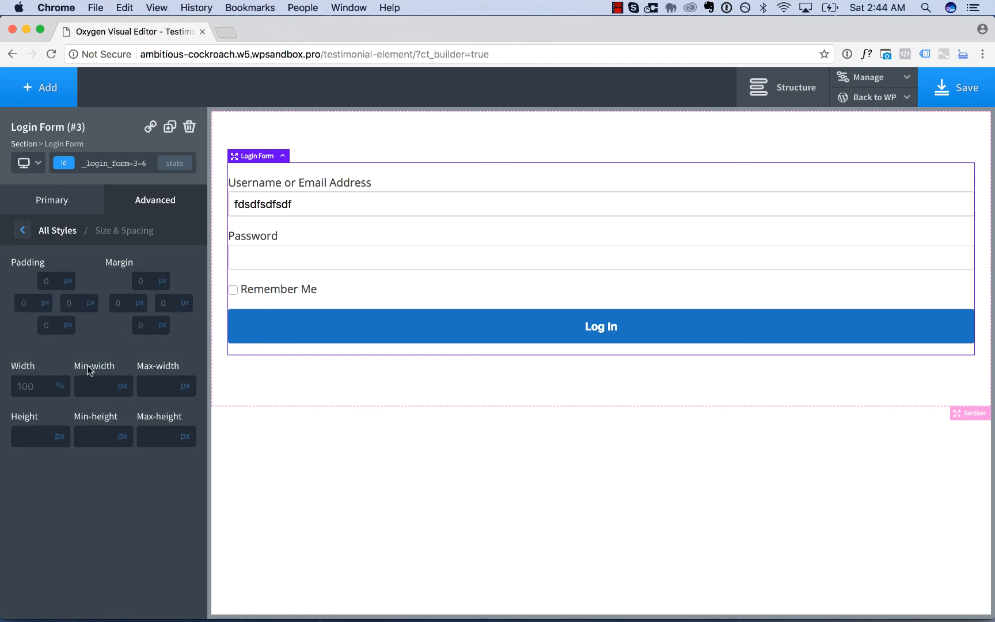
{"action": "left_click", "coordinate": [163, 386]}
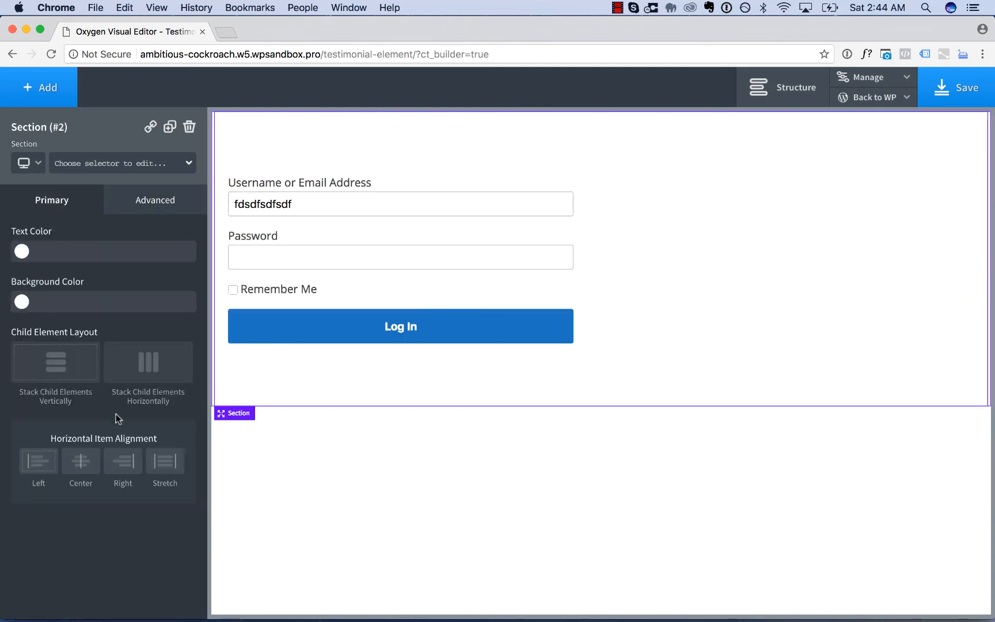
{"action": "left_click", "coordinate": [81, 460]}
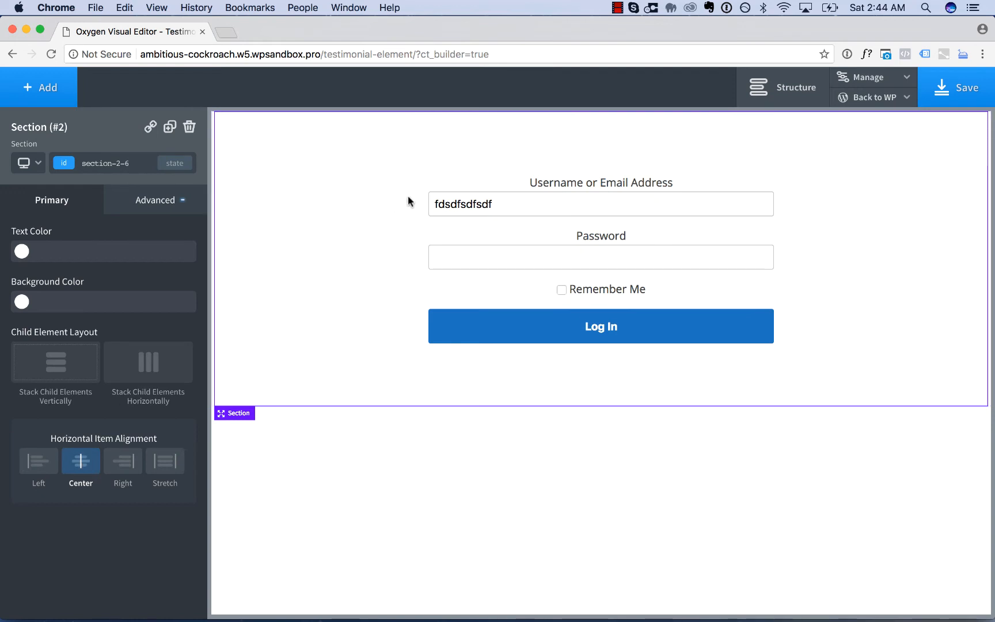
{"action": "mouse_move", "coordinate": [365, 247]}
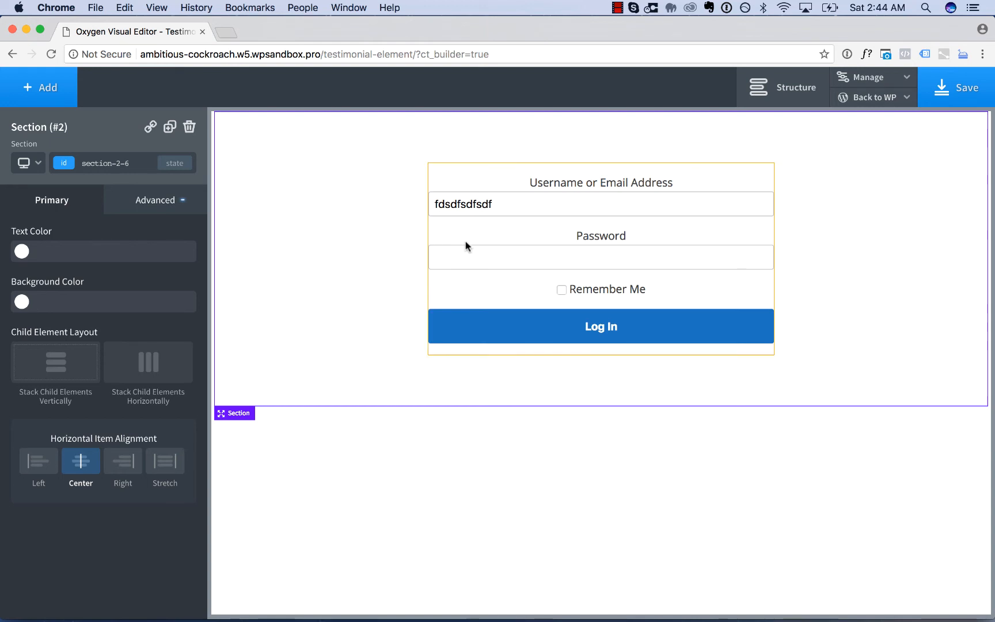
- Select the login form's label selector and set its typography text alignment to left
{"action": "left_click", "coordinate": [601, 257]}
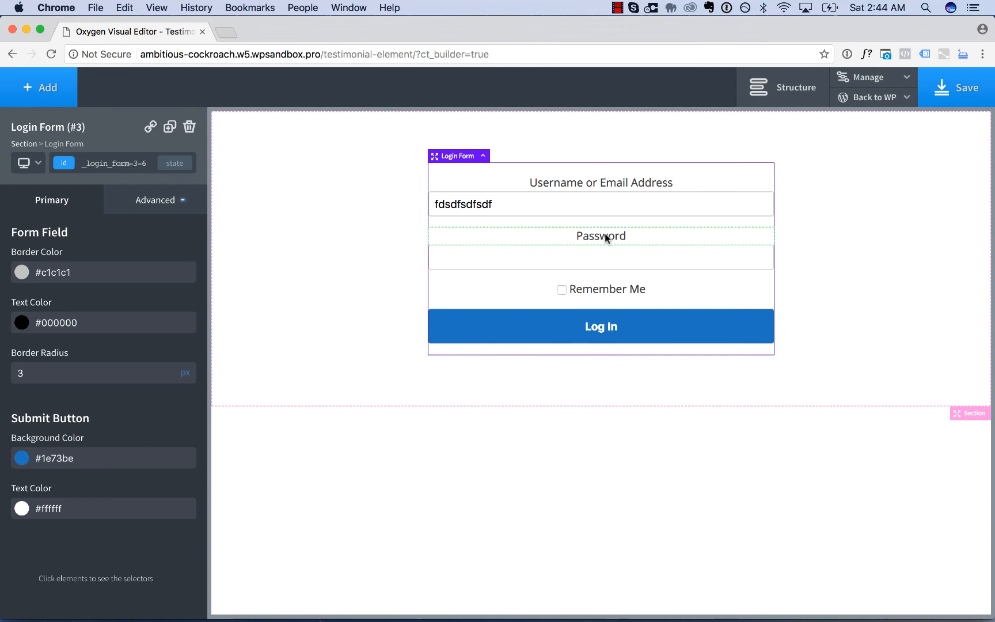
{"action": "mouse_move", "coordinate": [625, 303]}
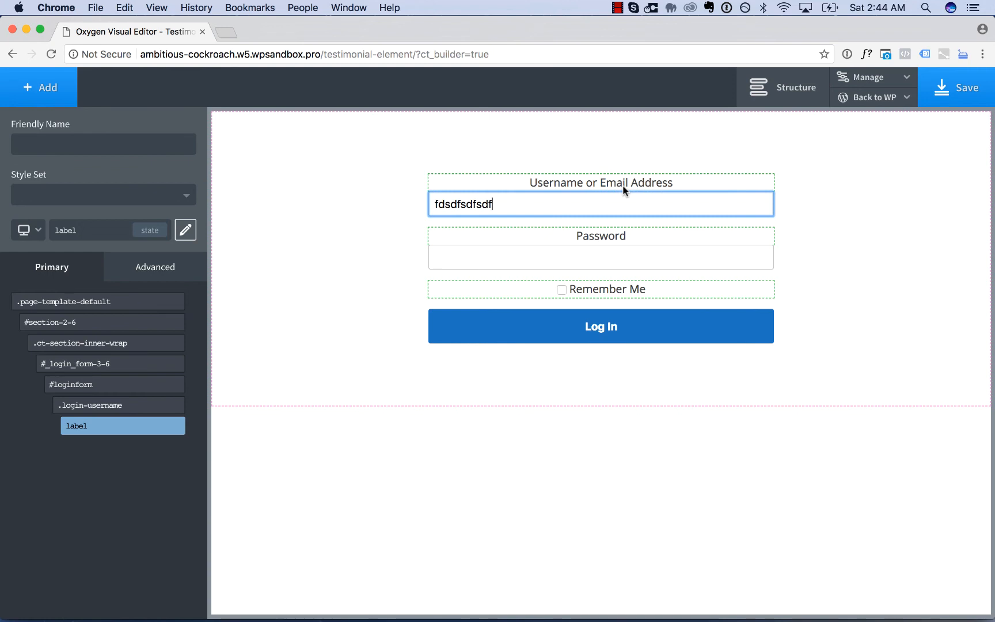
{"action": "left_click", "coordinate": [154, 266]}
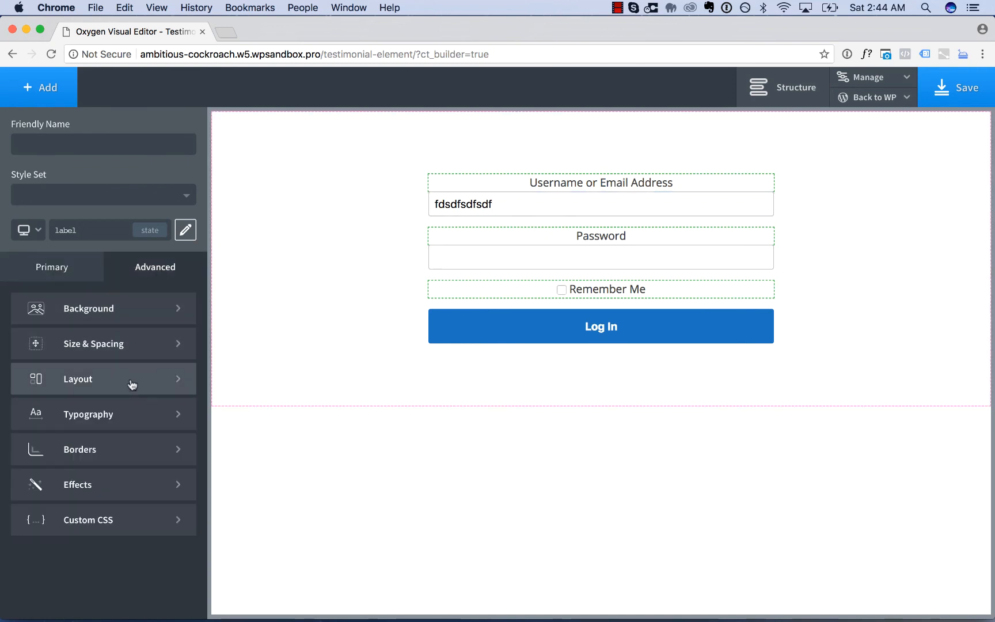
{"action": "left_click", "coordinate": [88, 414]}
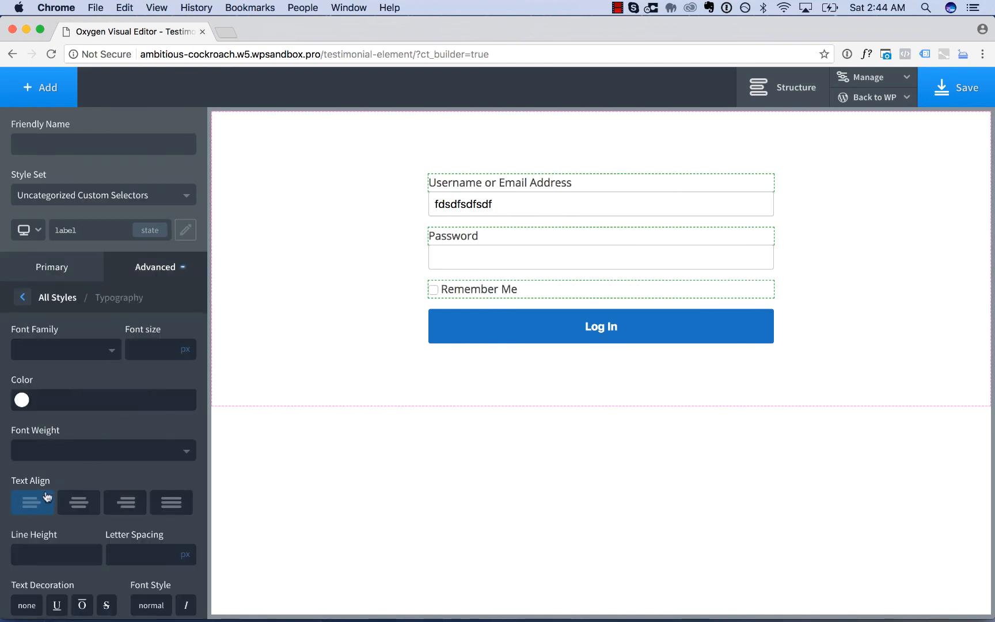